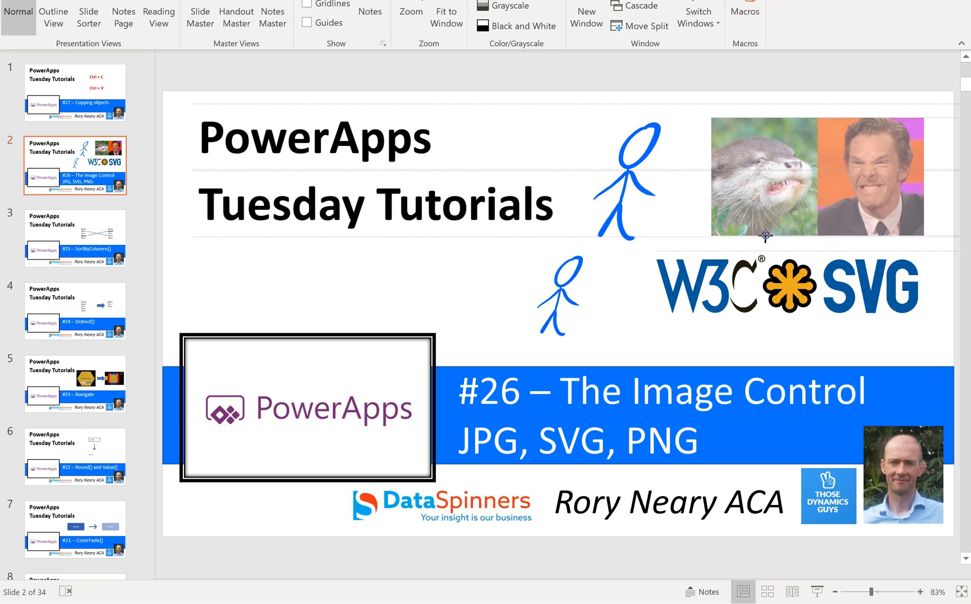
# Shrink the large stick figure and drag it over the otter photo.
pyautogui.click(627, 184)
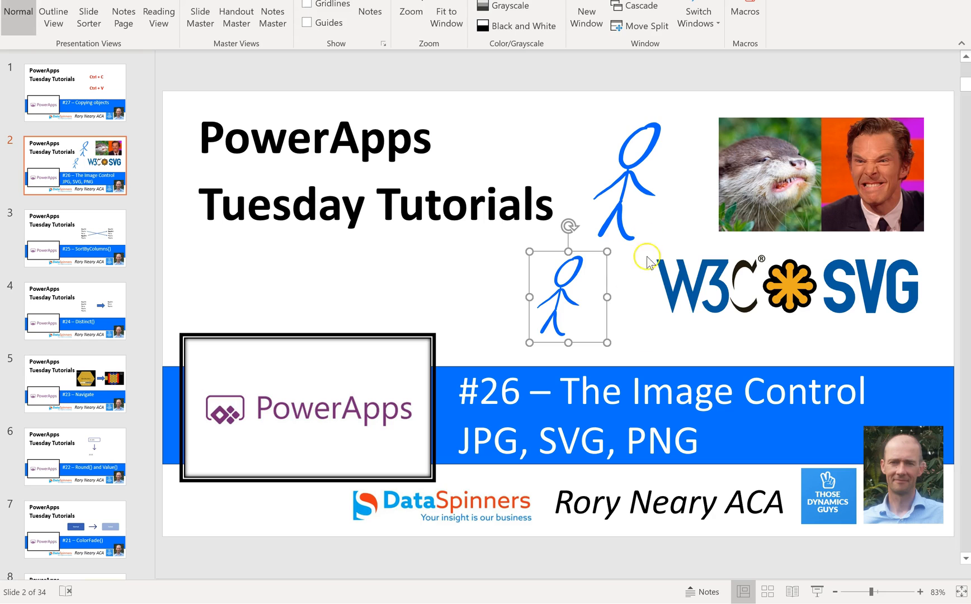
pyautogui.moveTo(606, 252)
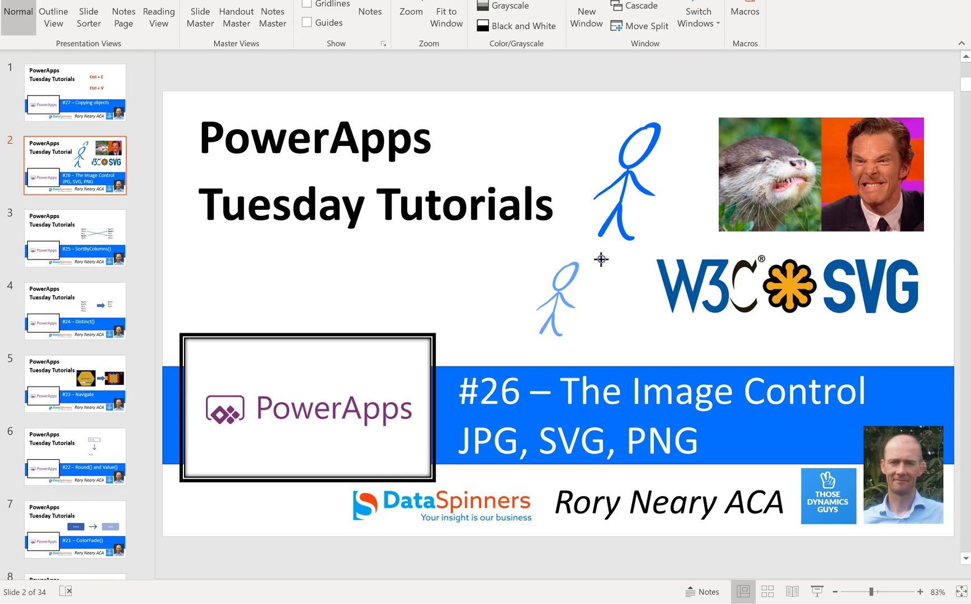
pyautogui.click(626, 184)
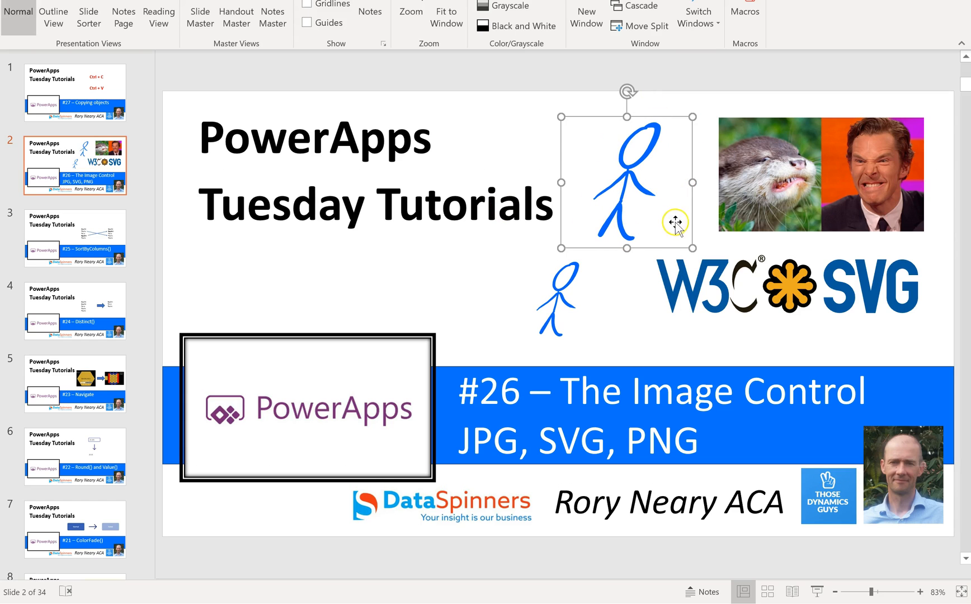
pyautogui.moveTo(691, 248)
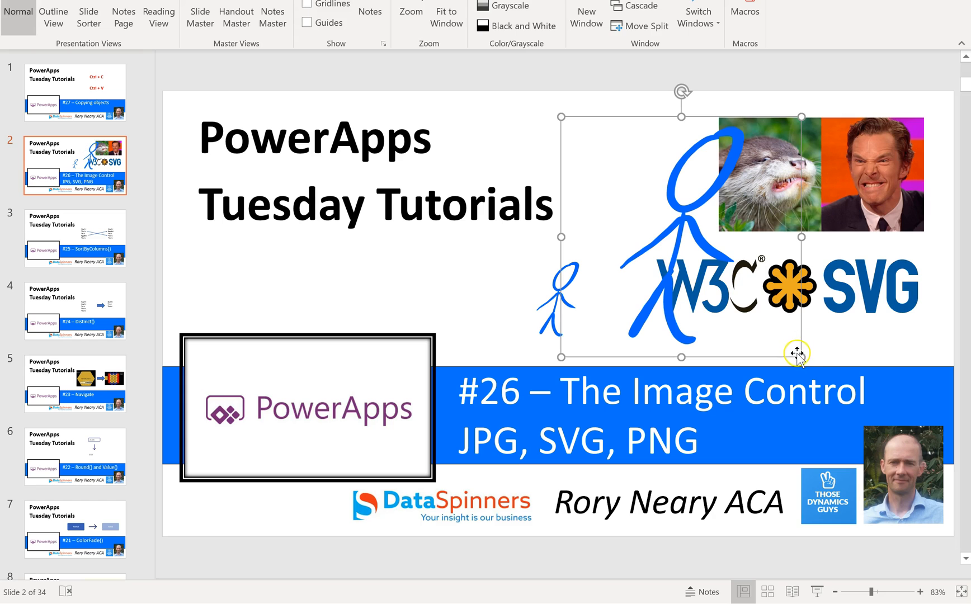
pyautogui.moveTo(799, 354); pyautogui.dragTo(677, 242)
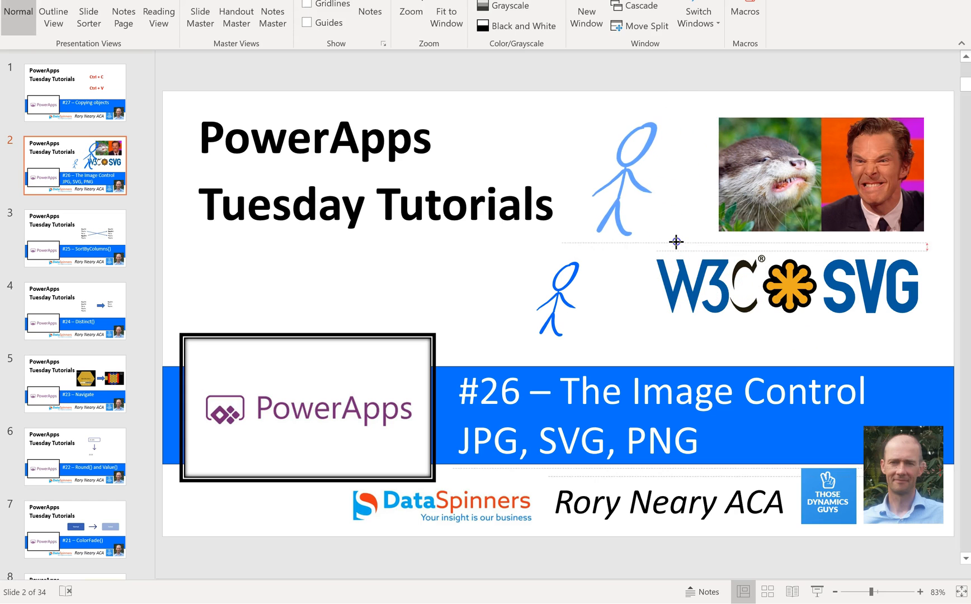
pyautogui.moveTo(625, 173); pyautogui.dragTo(666, 179)
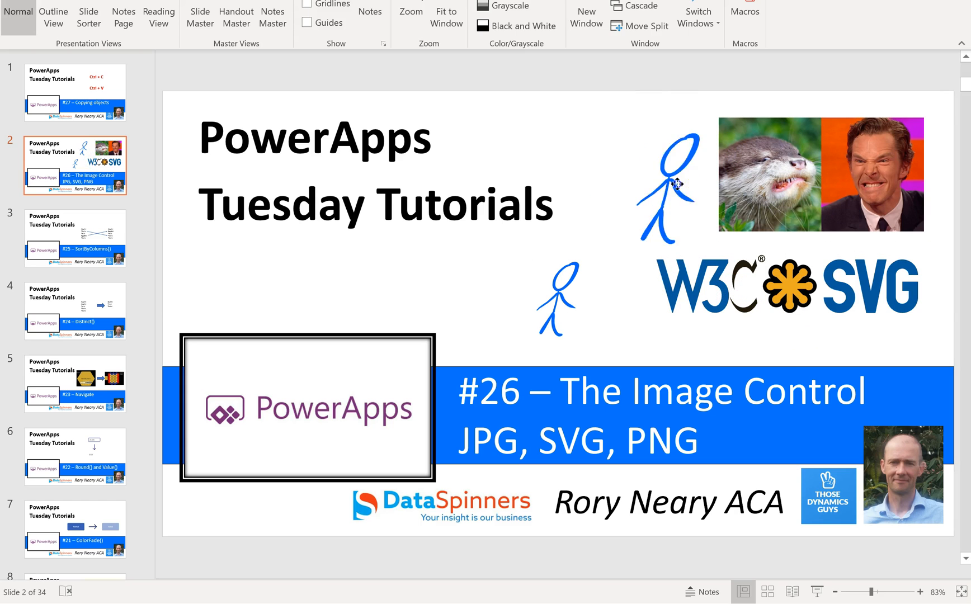
pyautogui.moveTo(668, 183); pyautogui.dragTo(802, 180)
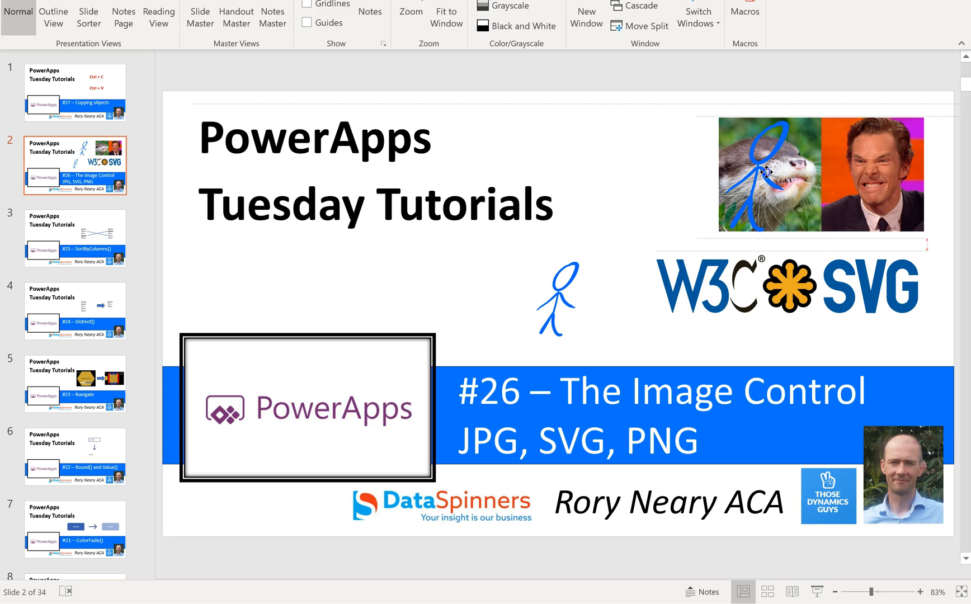
# Move the small figure onto the actor photo and back beside the W3C logo, then move the large figure off the otter.
pyautogui.click(560, 309)
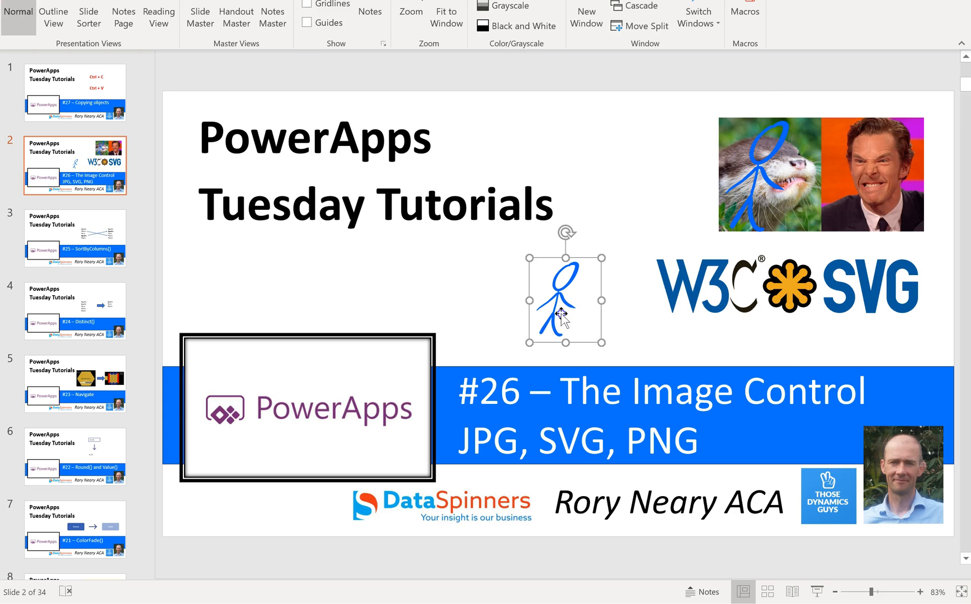
pyautogui.moveTo(561, 298); pyautogui.dragTo(830, 190)
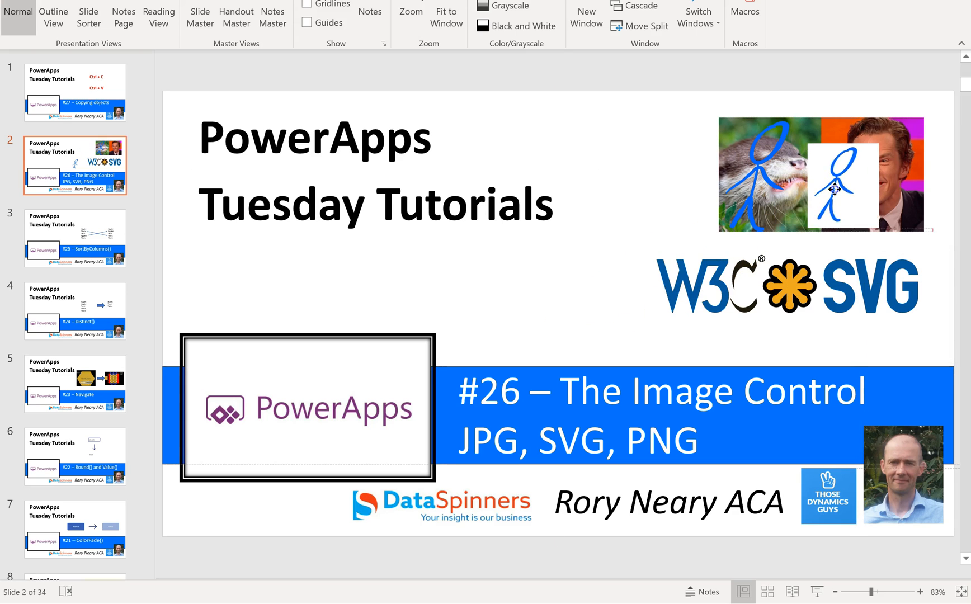
pyautogui.moveTo(830, 189); pyautogui.dragTo(545, 316)
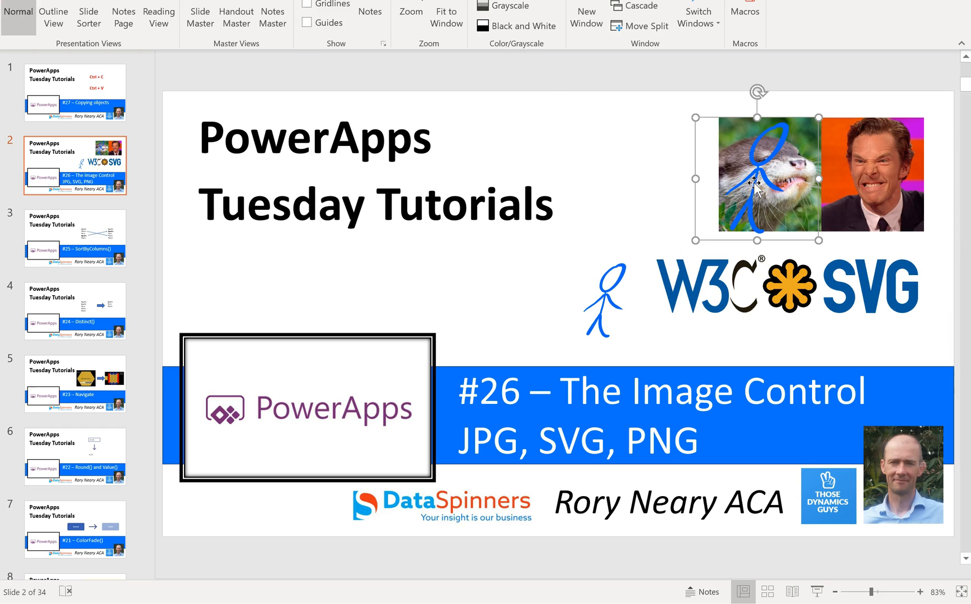
pyautogui.moveTo(757, 182); pyautogui.dragTo(642, 180)
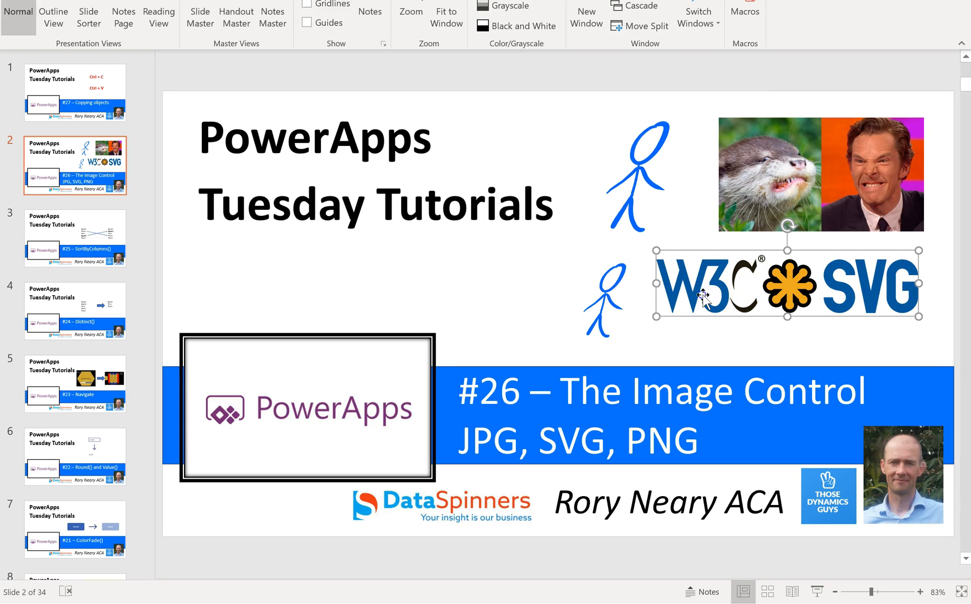
pyautogui.moveTo(772, 322)
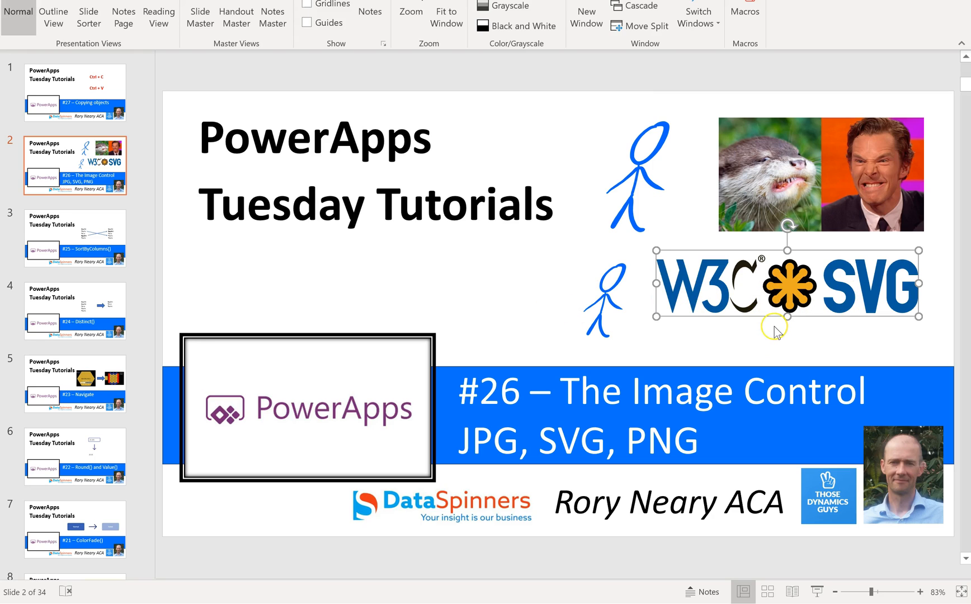
pyautogui.moveTo(880, 304)
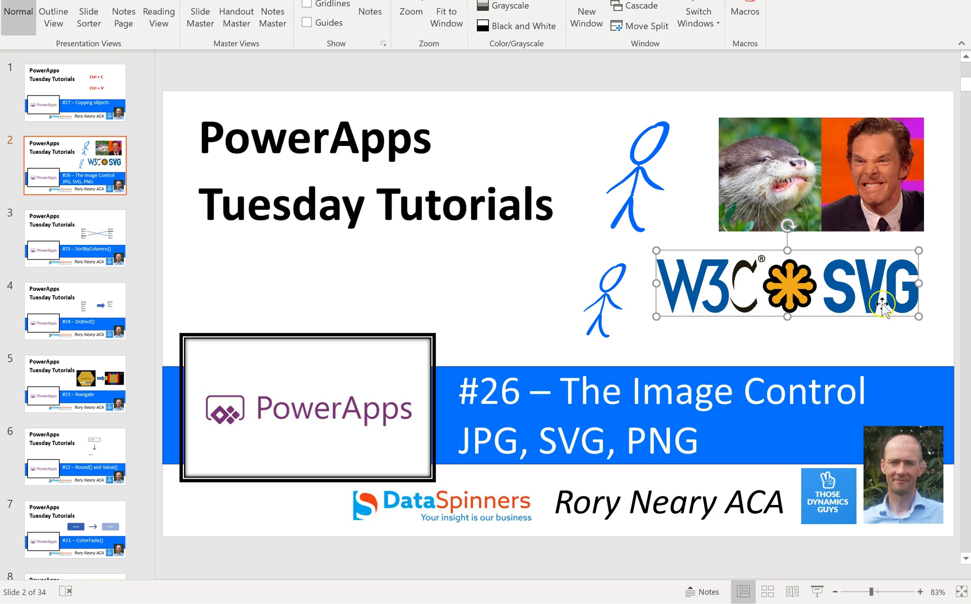
pyautogui.moveTo(707, 320)
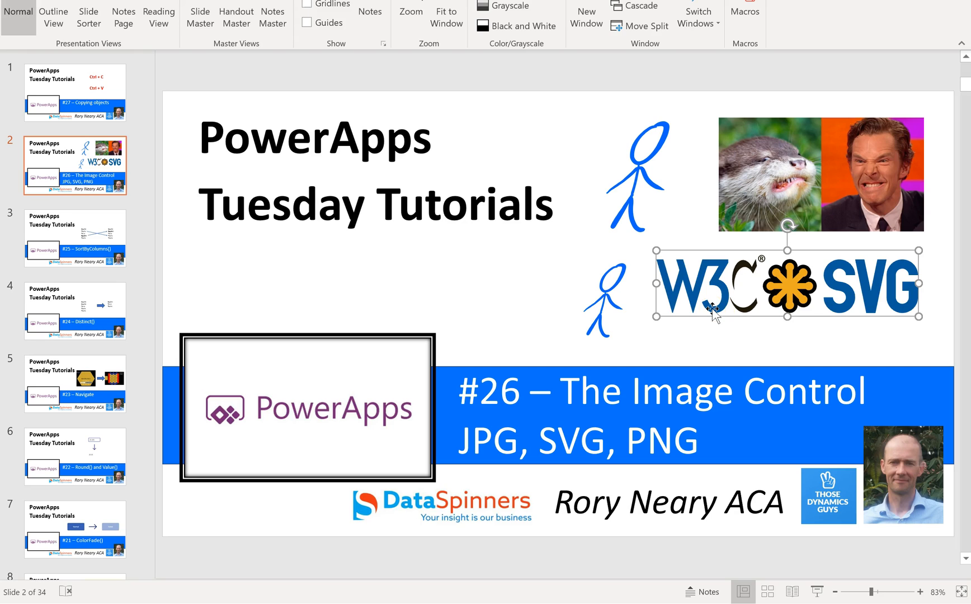
pyautogui.moveTo(664, 319)
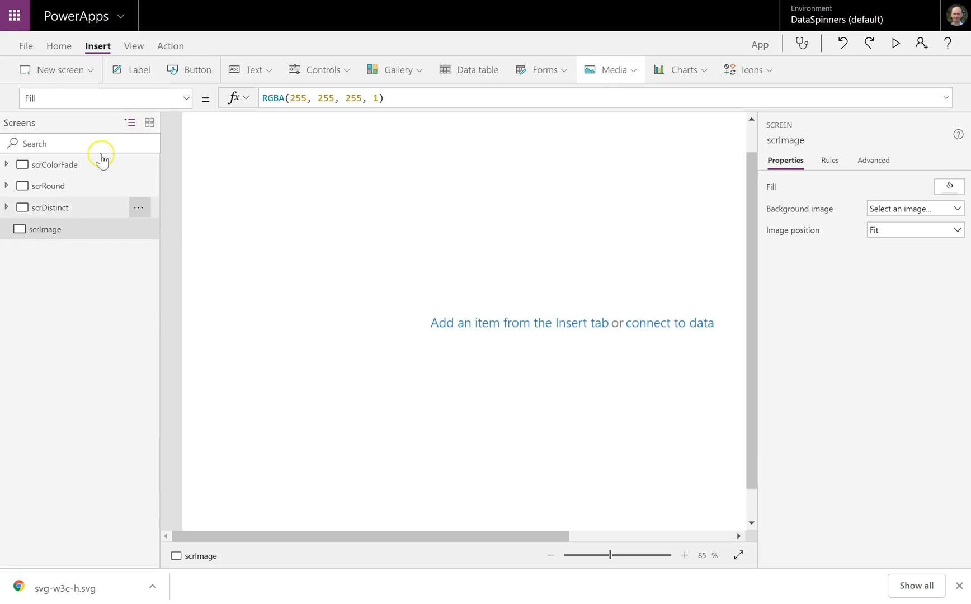
# In PowerApps, go to File > Media to view the empty images page.
pyautogui.click(25, 46)
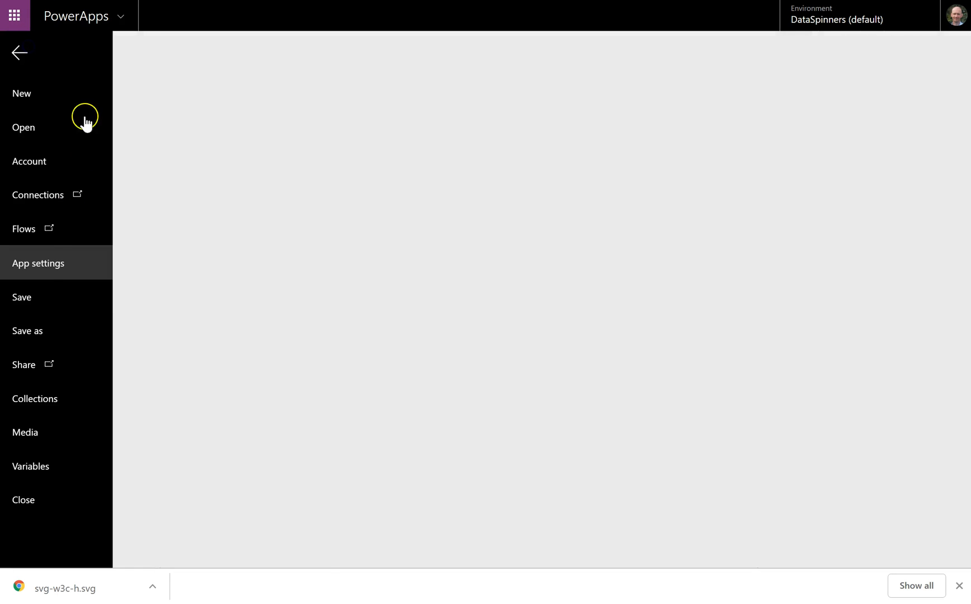
pyautogui.click(25, 433)
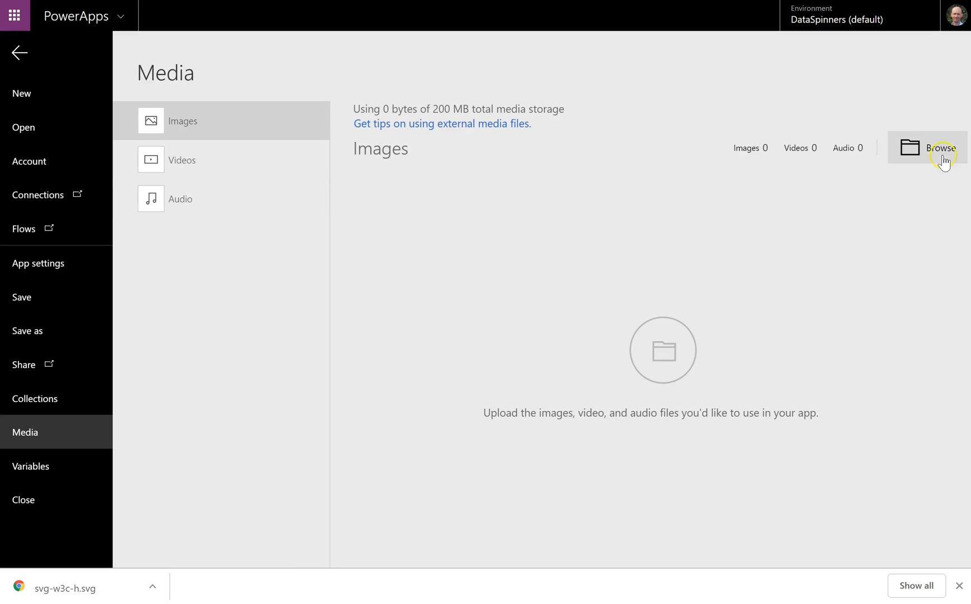
# Upload the svg-w3c-h and Donkey images through the Browse file dialog.
pyautogui.click(934, 149)
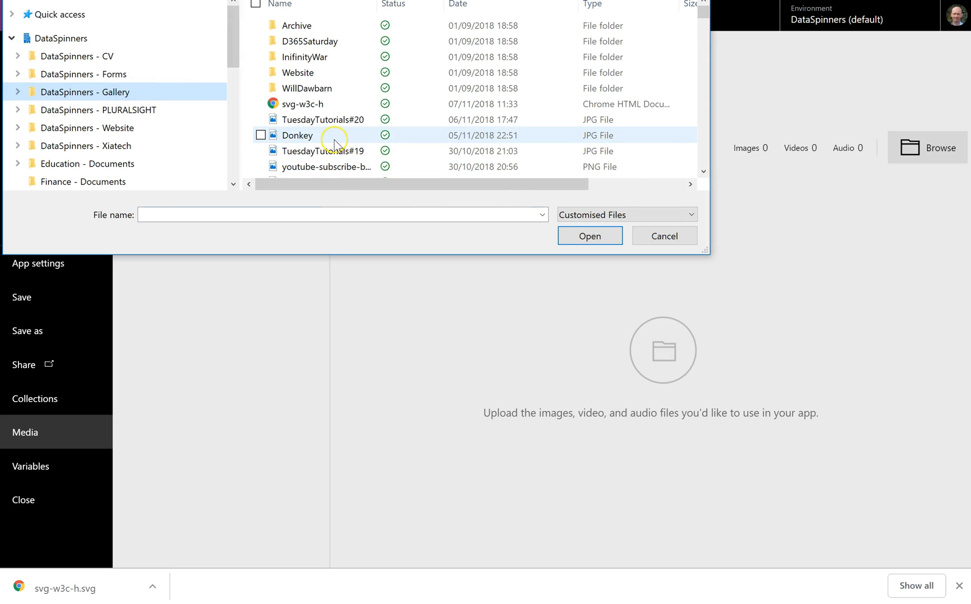
pyautogui.moveTo(334, 143)
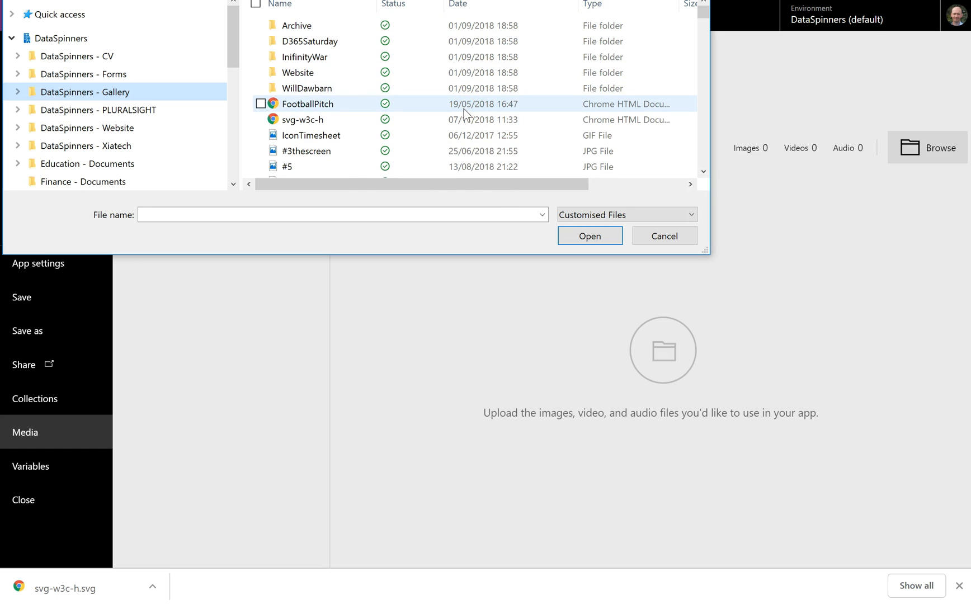
pyautogui.scroll(-3)
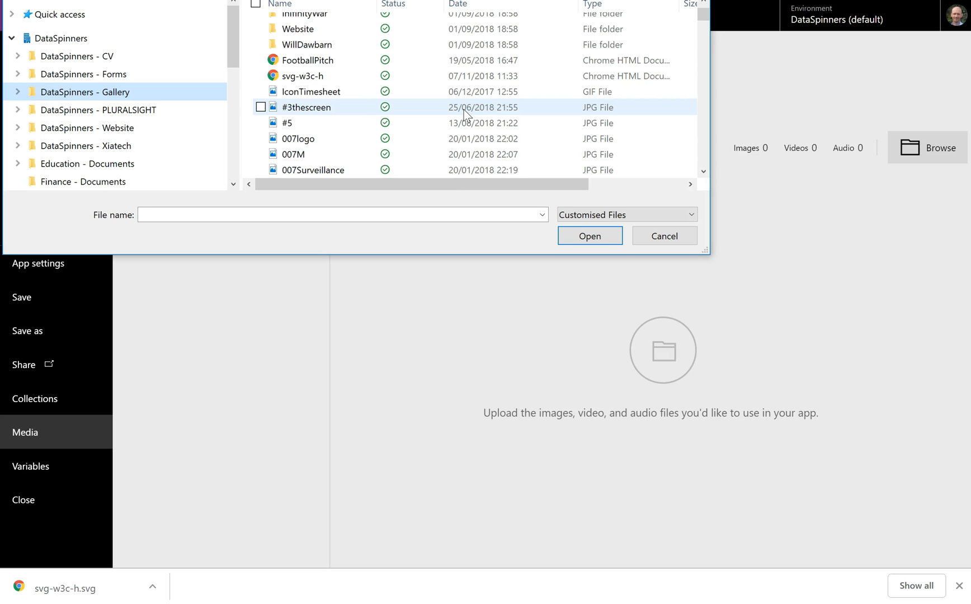
pyautogui.click(298, 139)
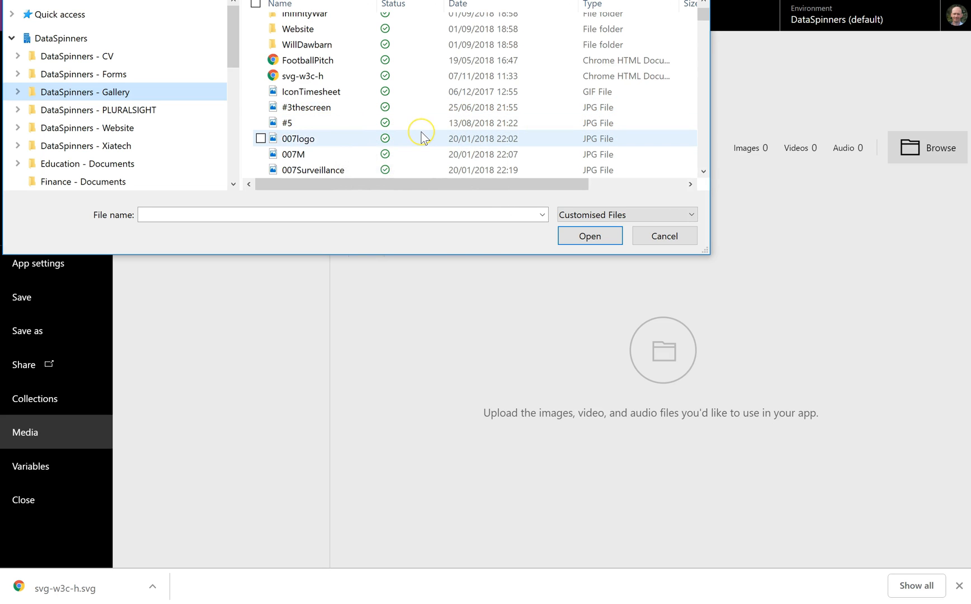
pyautogui.scroll(-3)
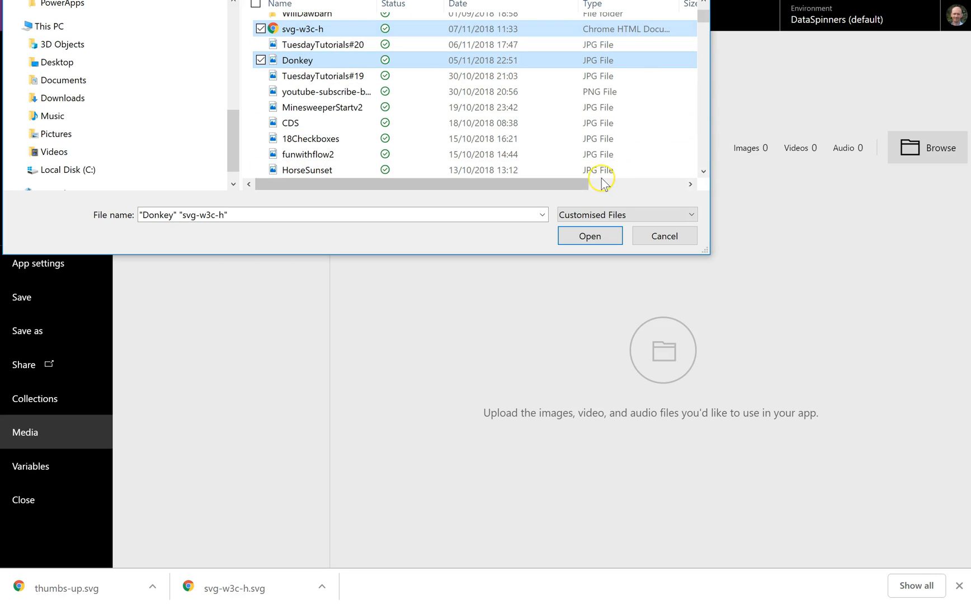
pyautogui.moveTo(600, 184); pyautogui.dragTo(619, 187)
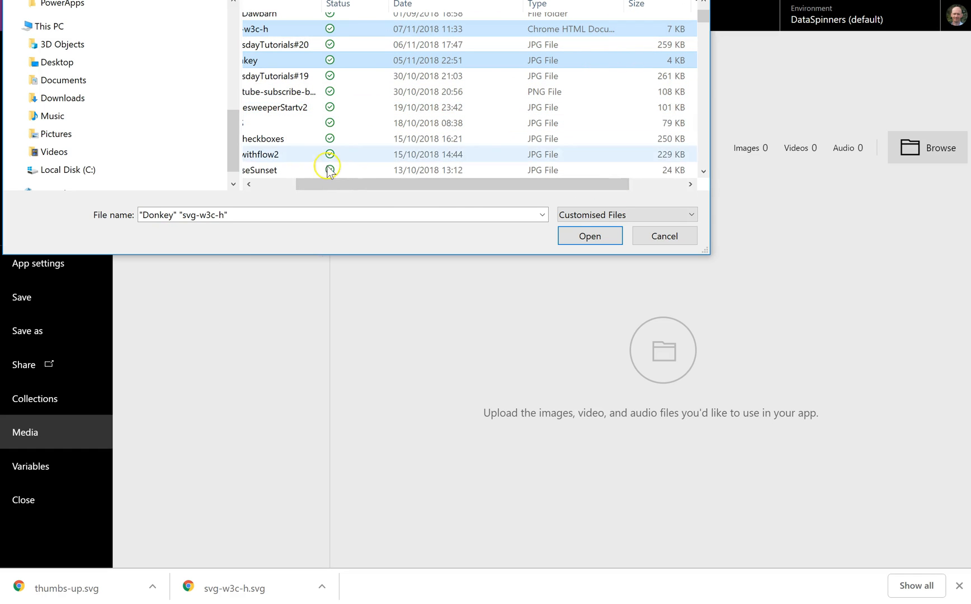
pyautogui.click(590, 236)
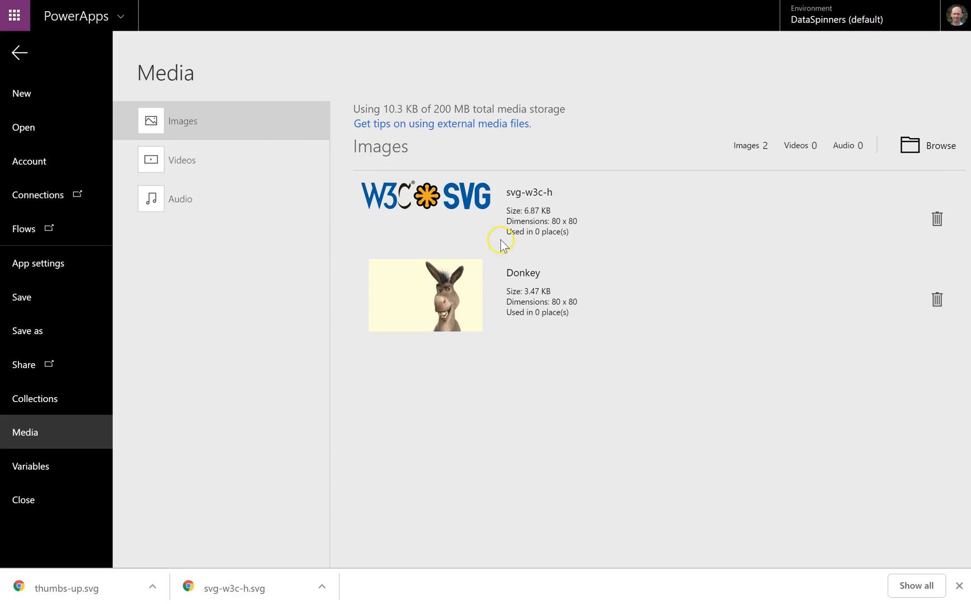
pyautogui.moveTo(419, 227)
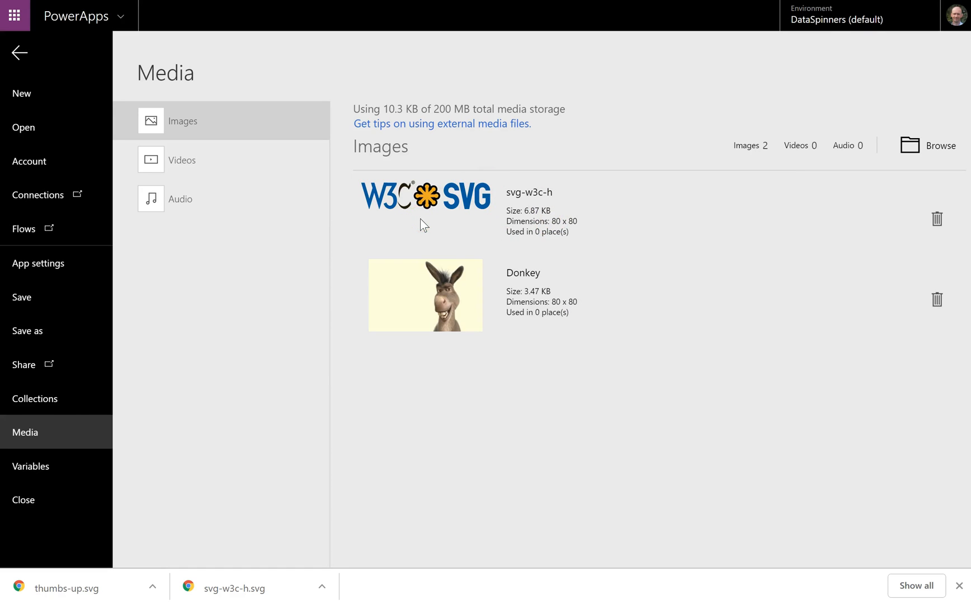
pyautogui.click(938, 145)
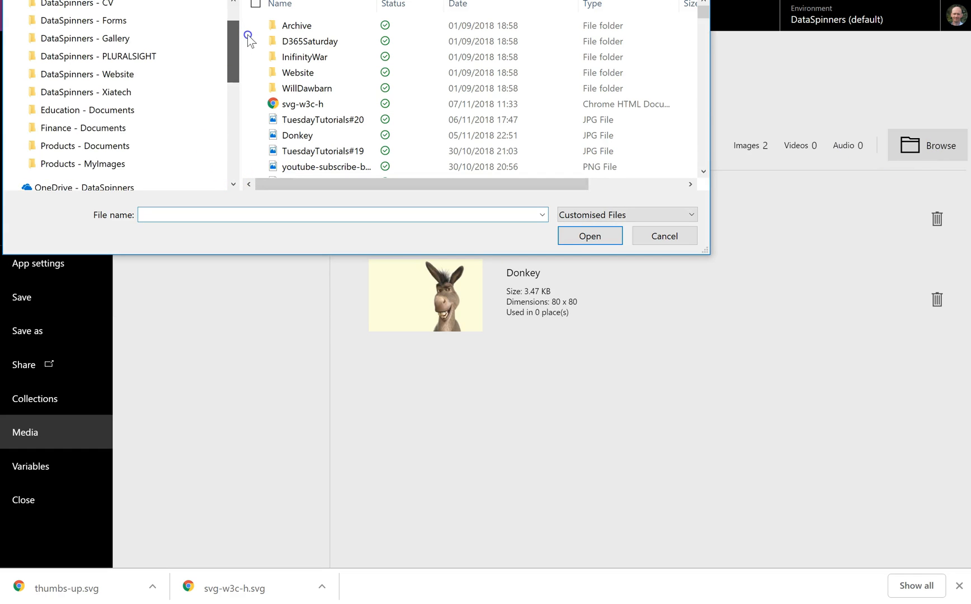
# Upload the CrazyBoy picture, then return to the scrImage screen.
pyautogui.scroll(-3)
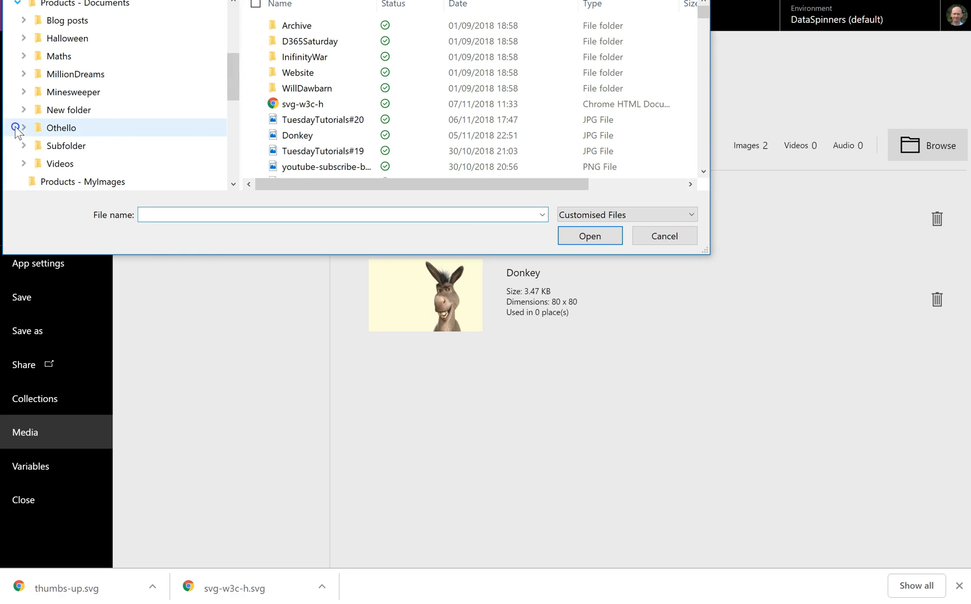
pyautogui.click(24, 74)
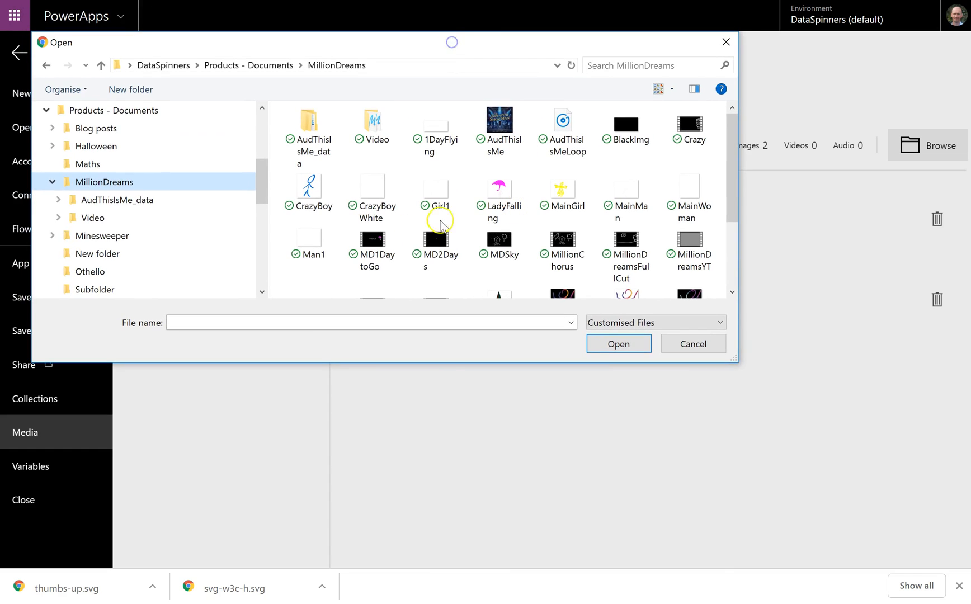
pyautogui.moveTo(312, 193)
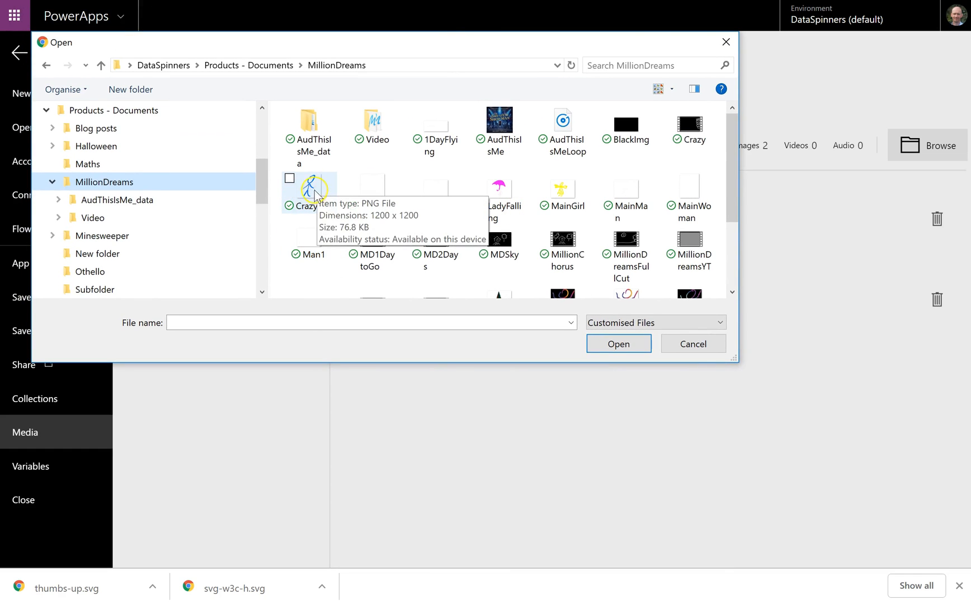
pyautogui.click(308, 188)
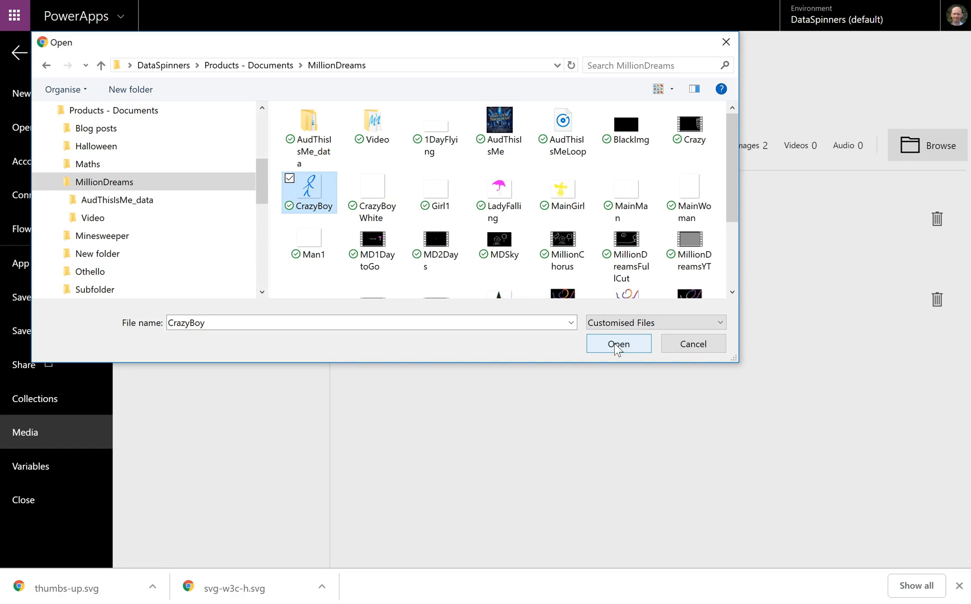
pyautogui.click(619, 344)
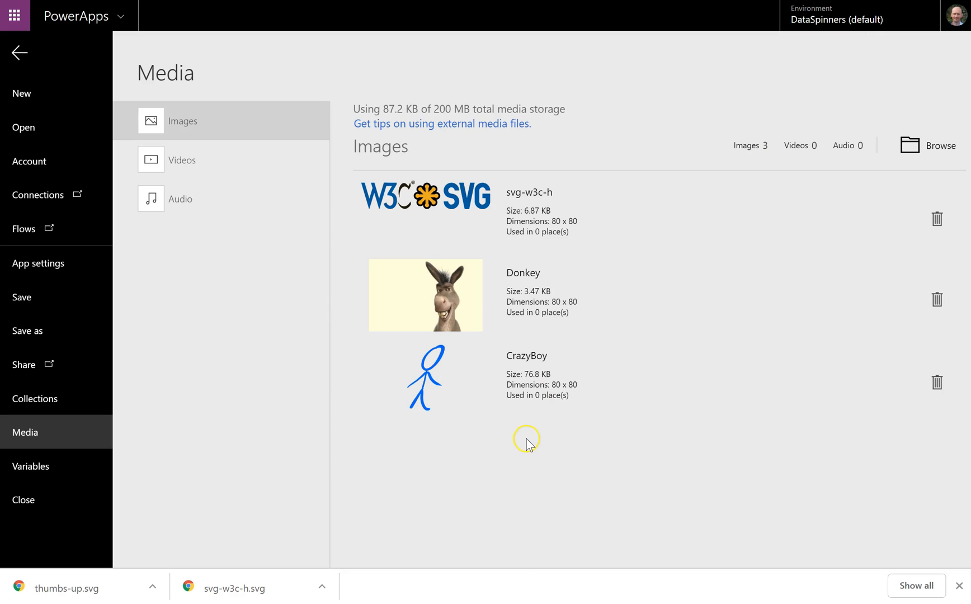
pyautogui.moveTo(448, 397)
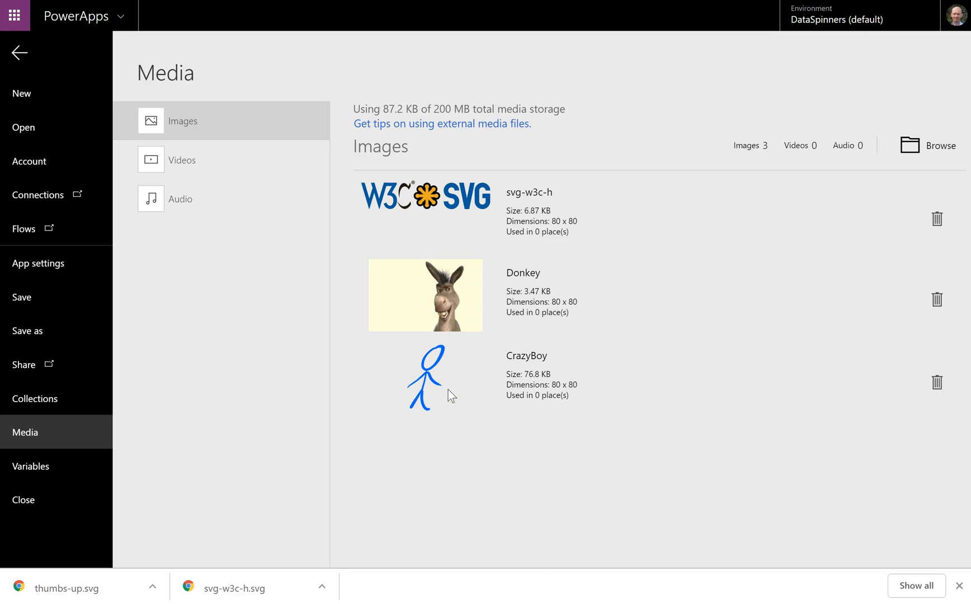
pyautogui.click(602, 400)
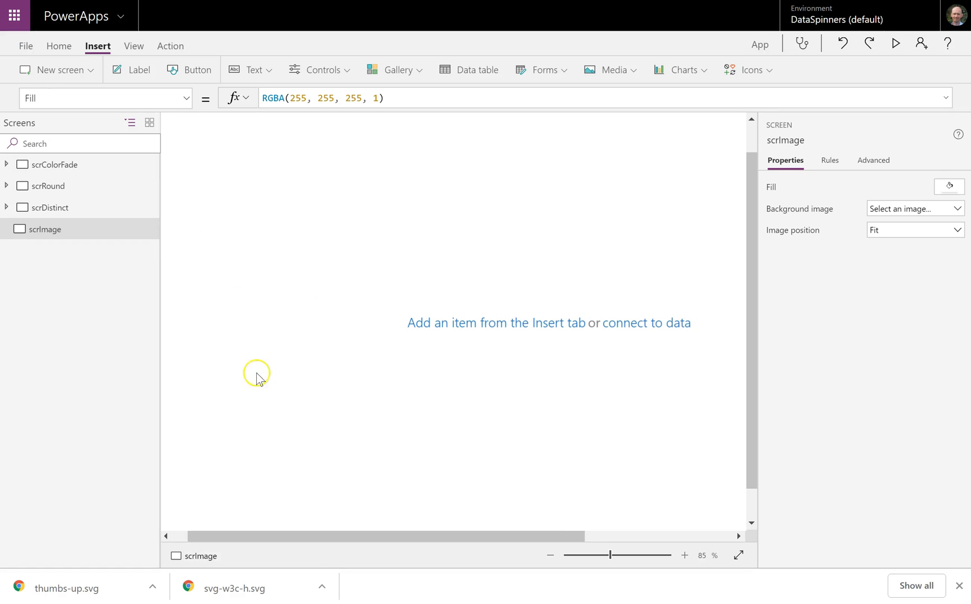
# Insert Image1, Image2 and Image3 controls via Insert > Media > Image.
pyautogui.click(615, 69)
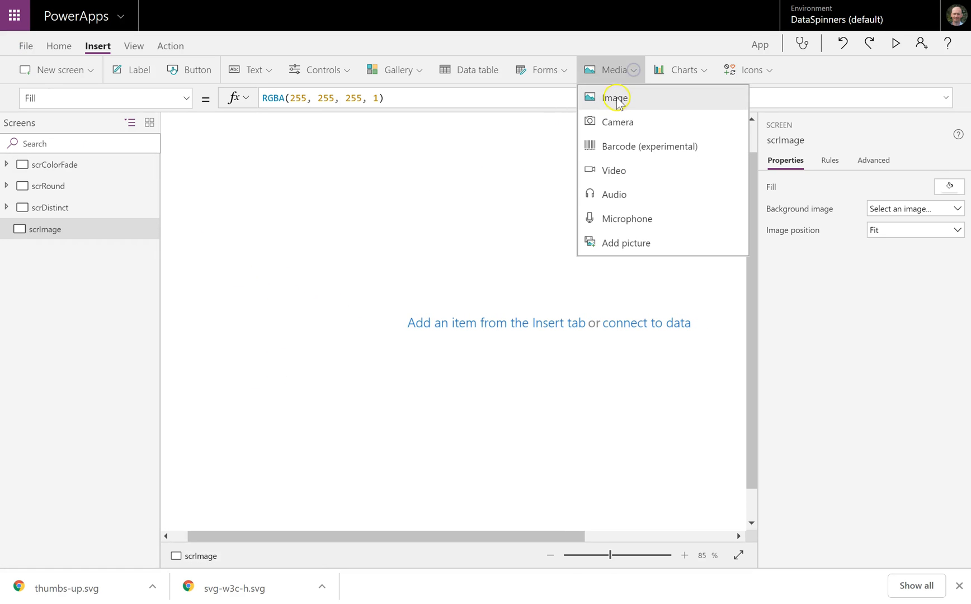
pyautogui.click(616, 98)
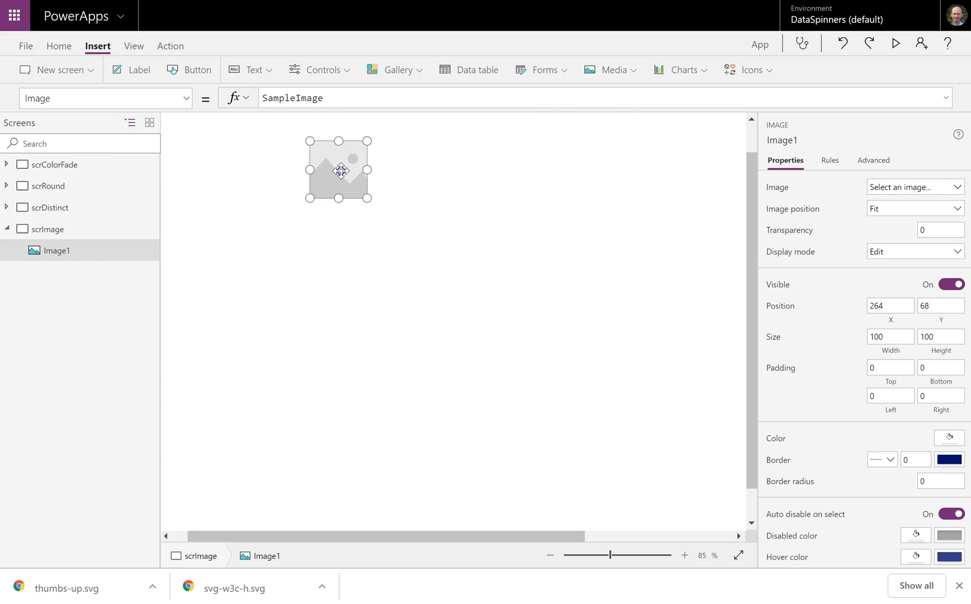
pyautogui.click(612, 70)
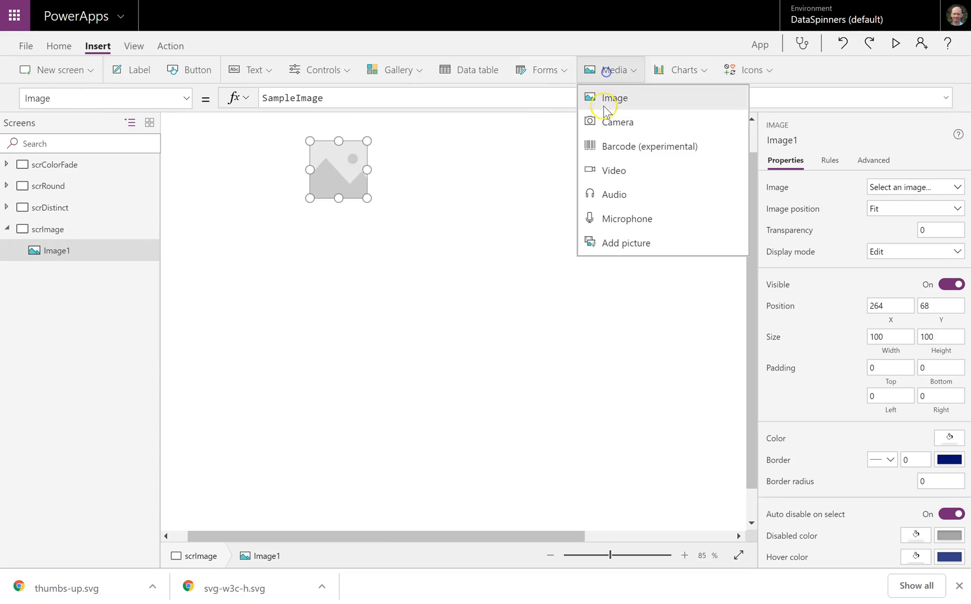
pyautogui.click(615, 98)
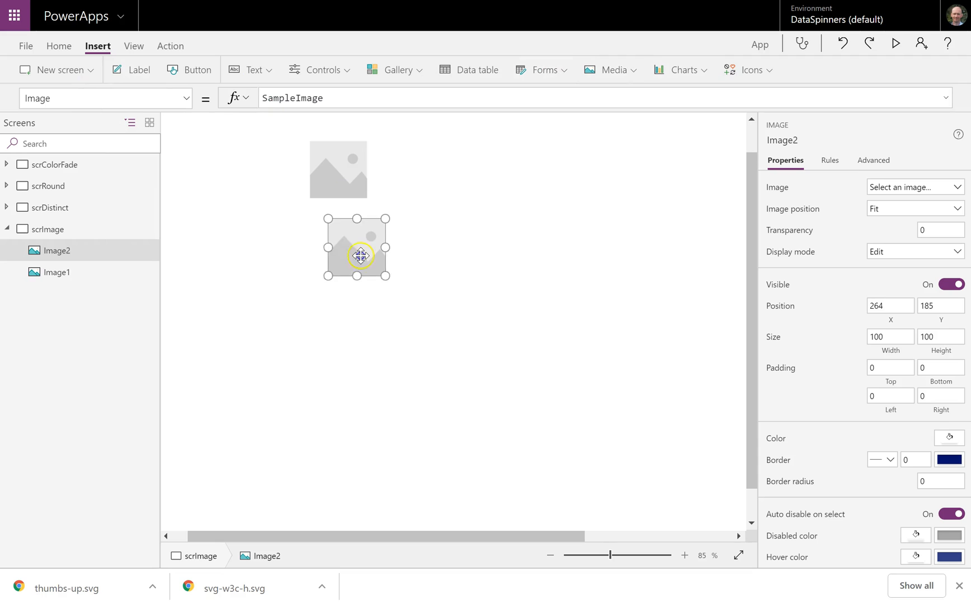
pyautogui.click(615, 69)
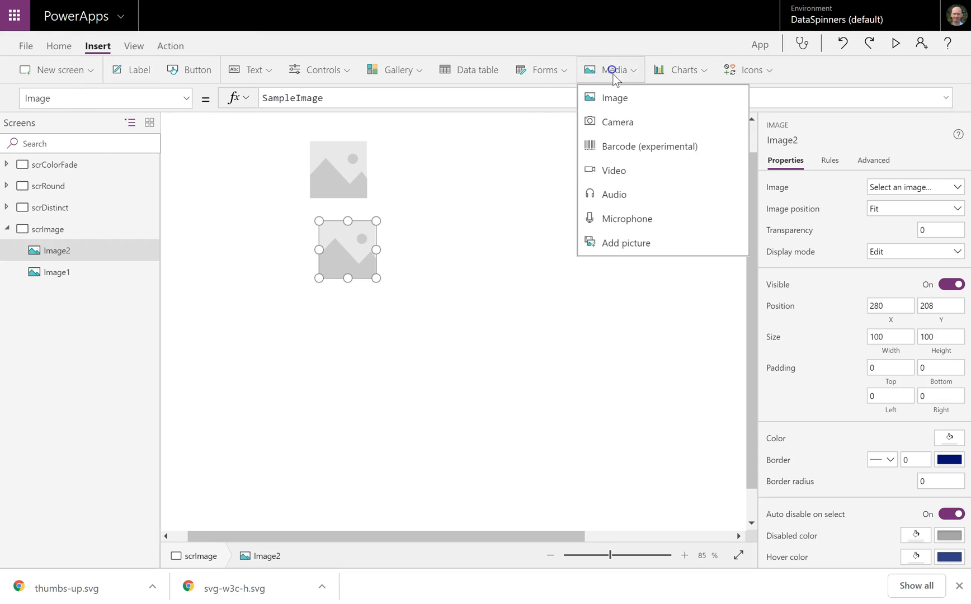
pyautogui.click(616, 97)
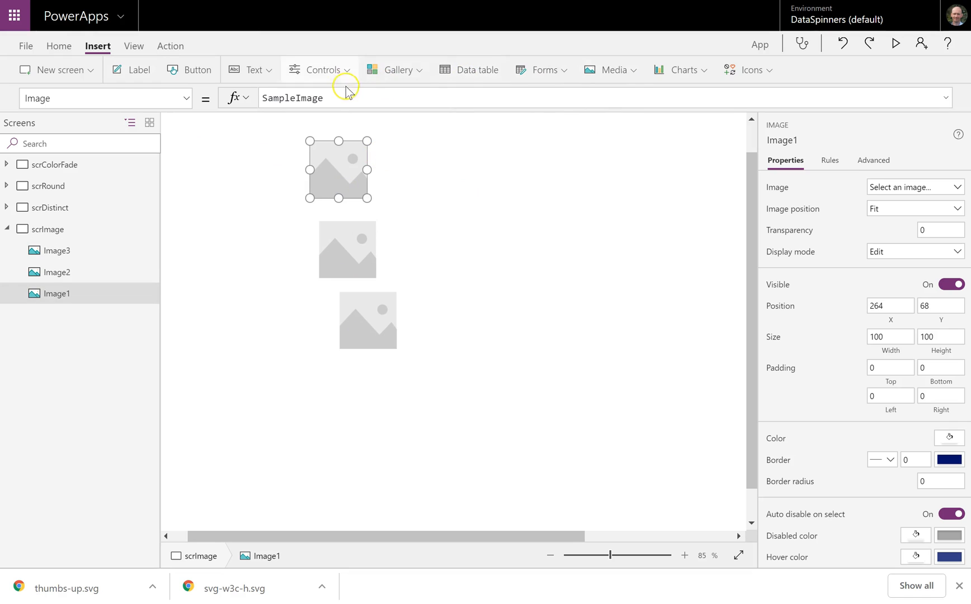
# Set Image1's Image to 'svg-w3c-h' and resize it across the top of the screen.
pyautogui.click(288, 97)
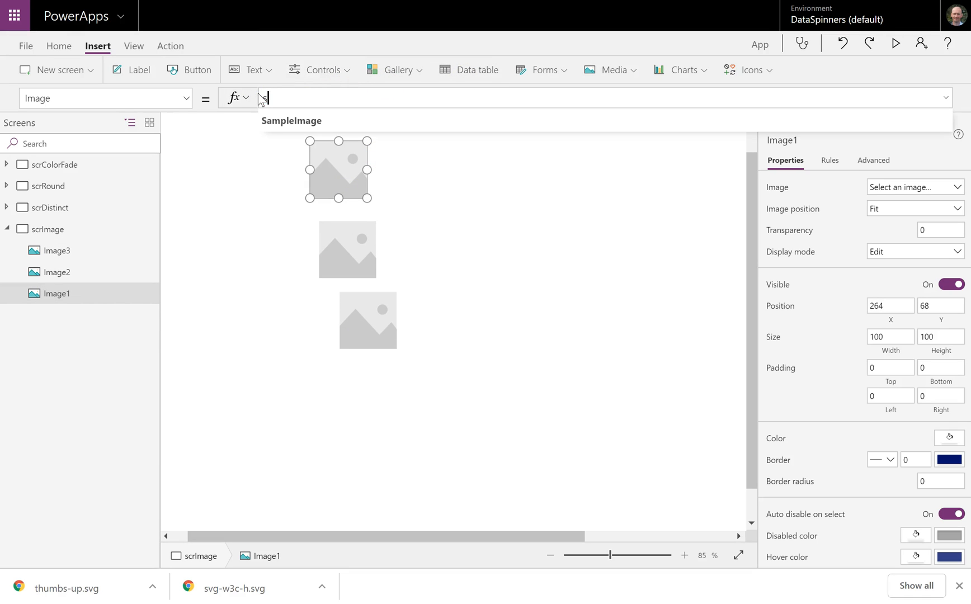
pyautogui.write("'svg-w3c-h'")
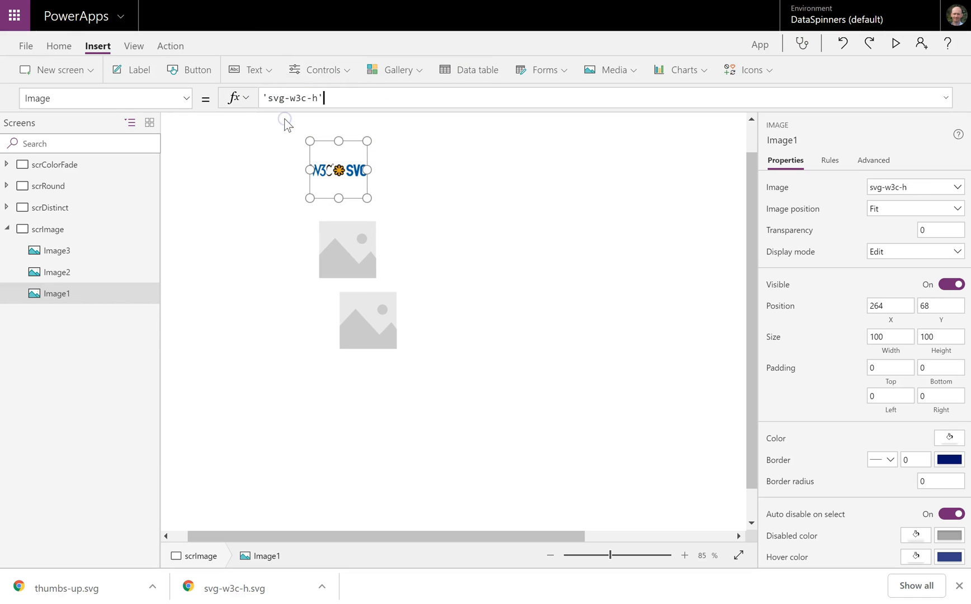
pyautogui.moveTo(368, 198); pyautogui.dragTo(544, 327)
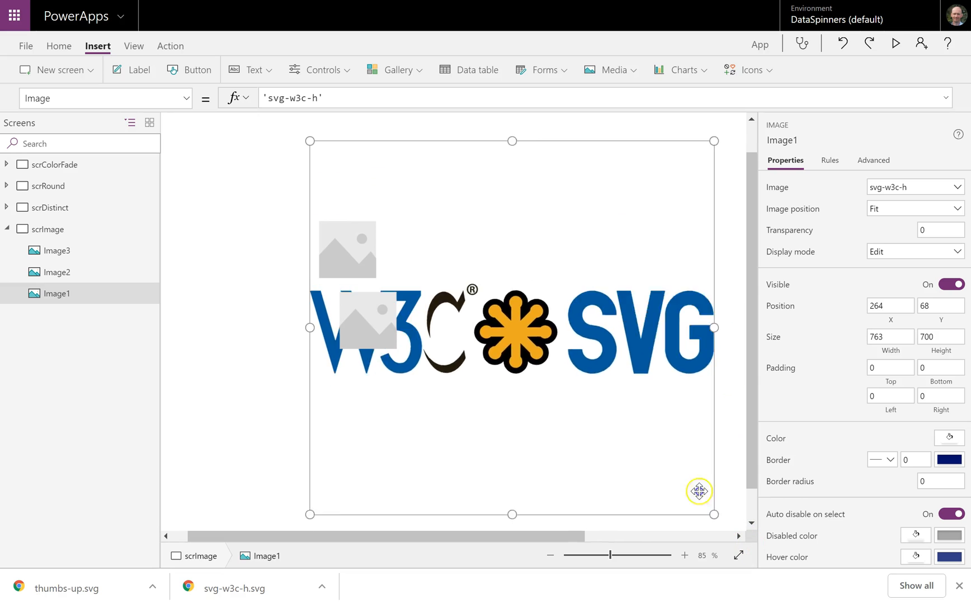
pyautogui.moveTo(712, 514); pyautogui.dragTo(593, 202)
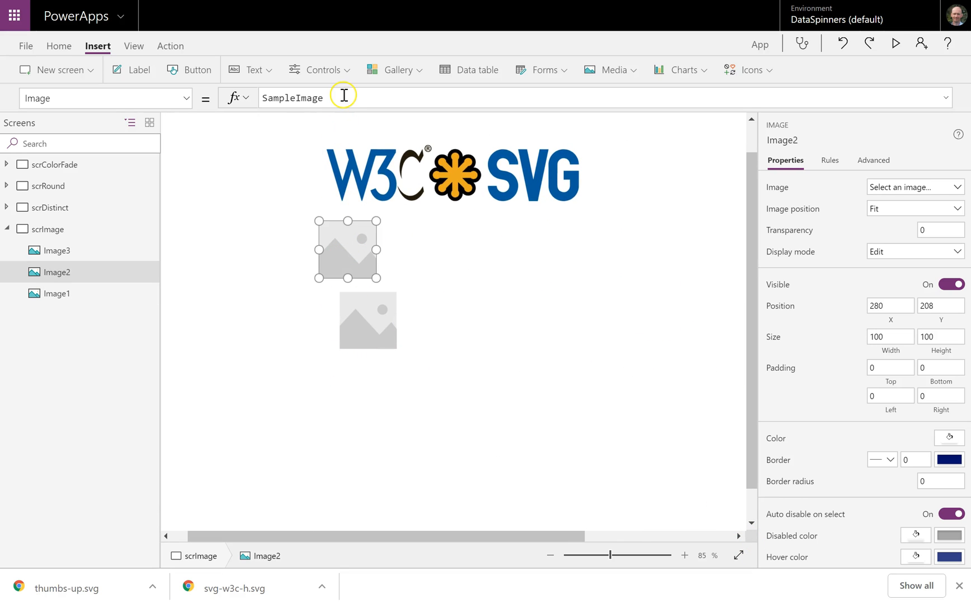
# Set Image2's Image to Donkey, enlarge it and move it right below the logo.
pyautogui.write('do')
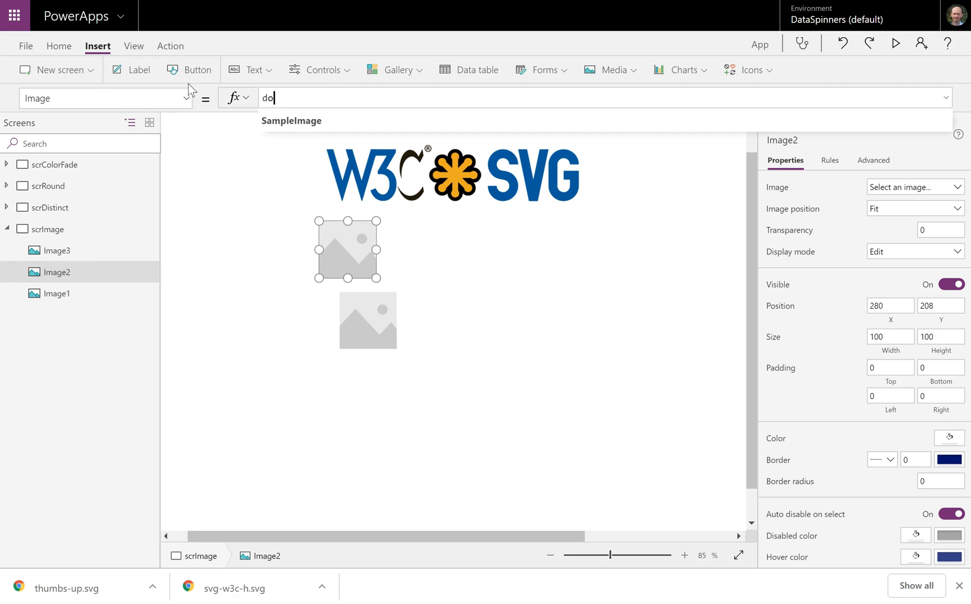
pyautogui.write('Donkey')
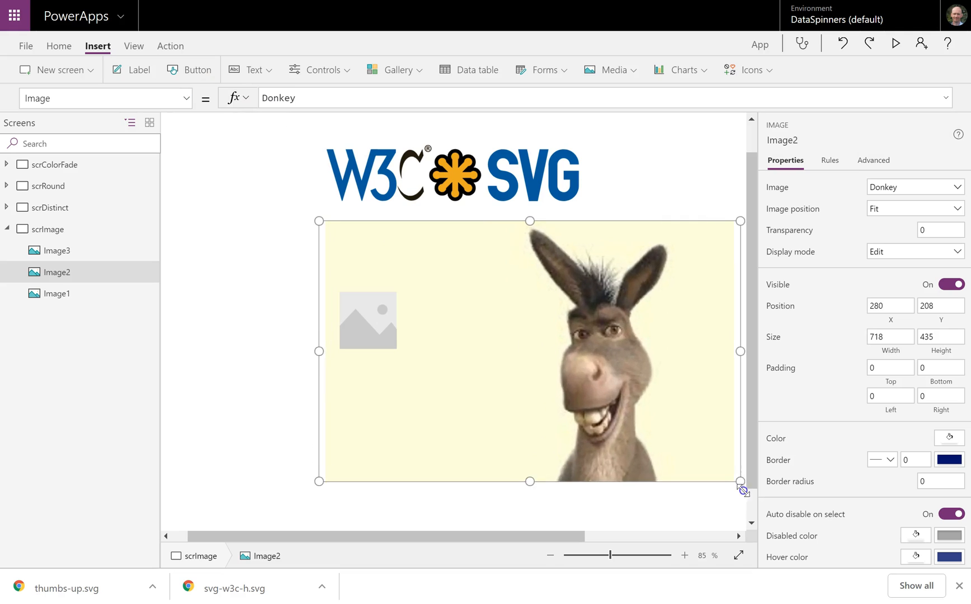
pyautogui.moveTo(740, 481); pyautogui.dragTo(716, 457)
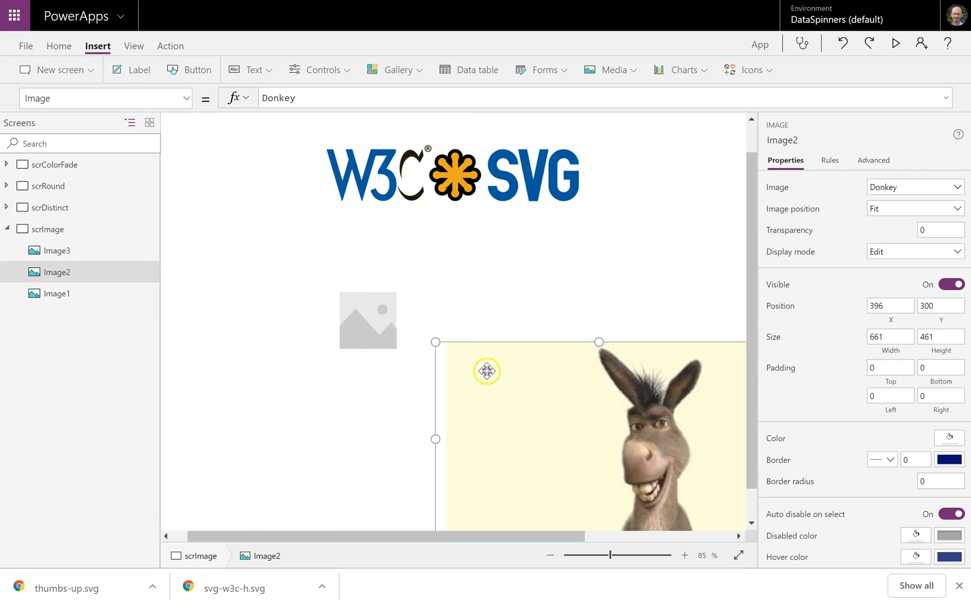
pyautogui.moveTo(487, 370); pyautogui.dragTo(587, 213)
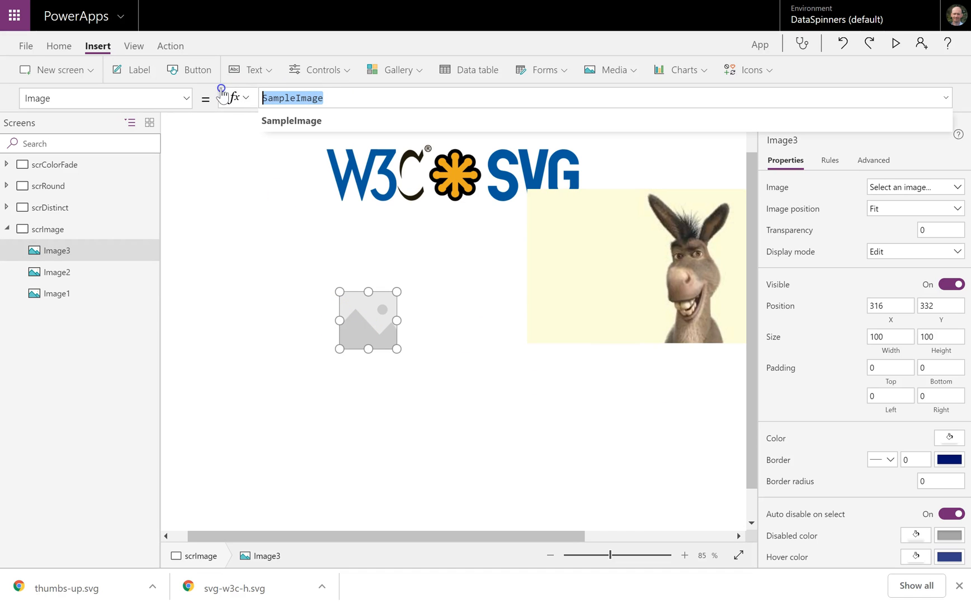
# Set Image3's Image to CrazyBoy and shrink the Donkey picture.
pyautogui.write('cr')
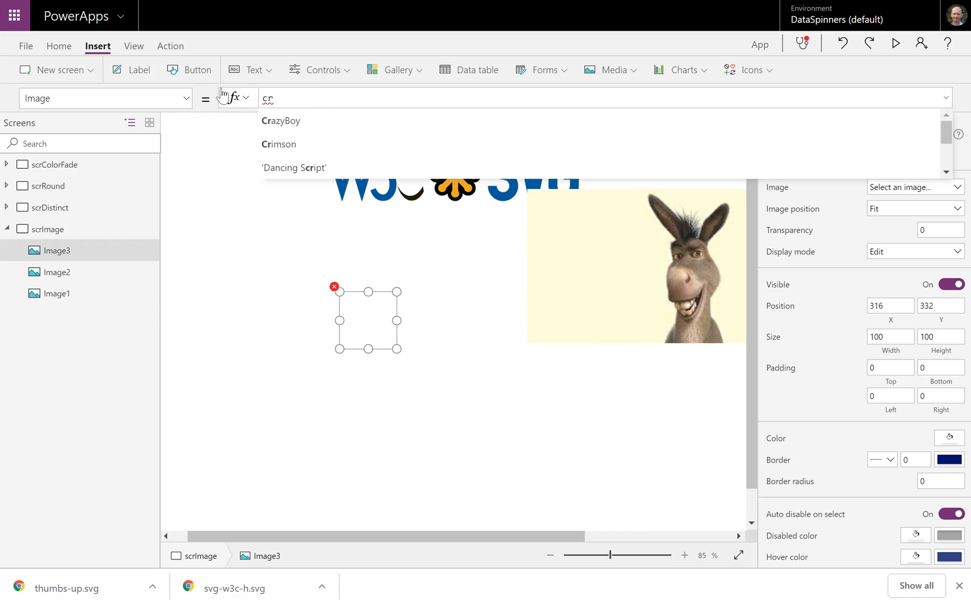
pyautogui.click(281, 121)
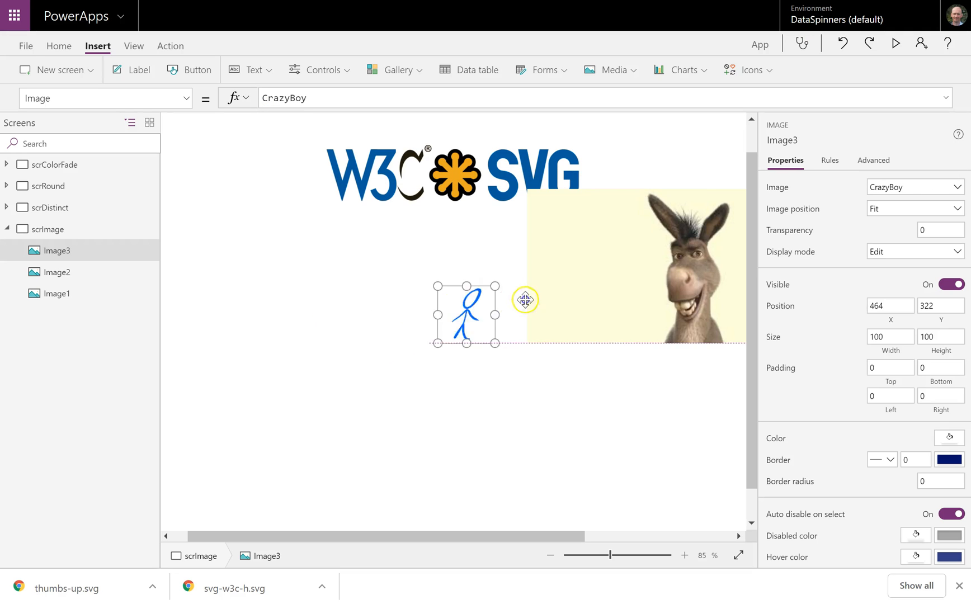
pyautogui.moveTo(466, 312); pyautogui.dragTo(348, 288)
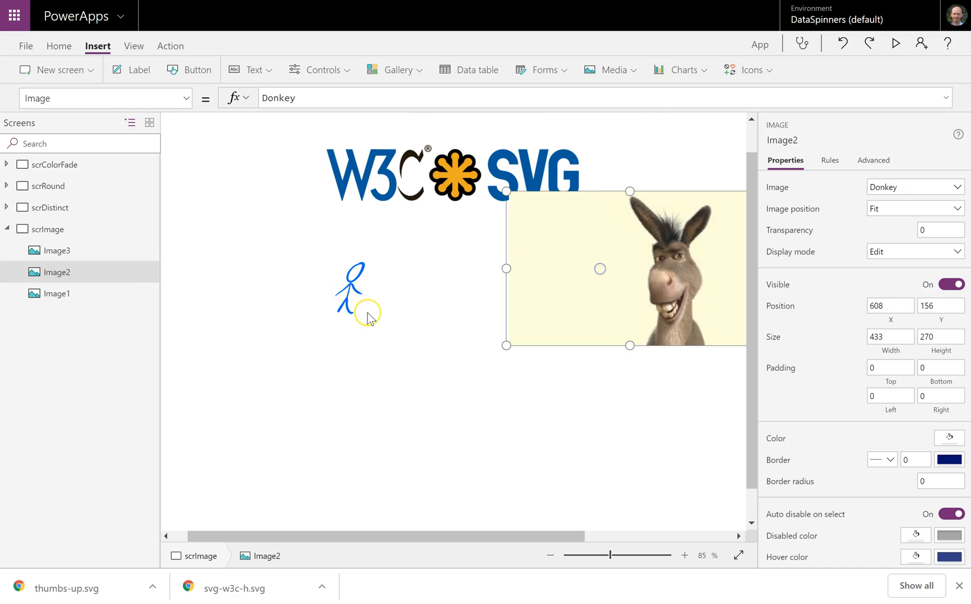
# Resize the CrazyBoy stick figure and move it up over the Donkey picture.
pyautogui.click(57, 251)
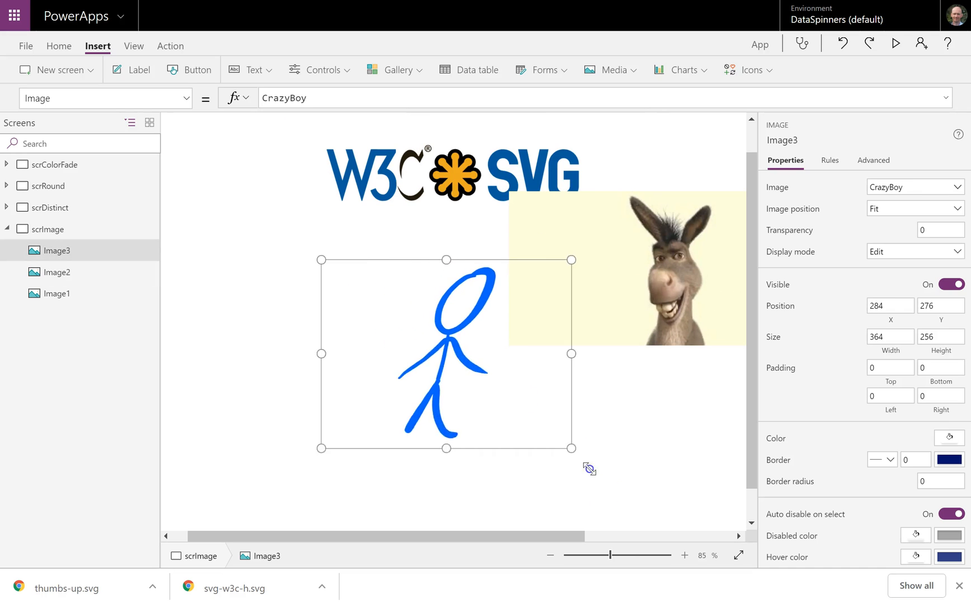
pyautogui.moveTo(321, 259); pyautogui.dragTo(238, 184)
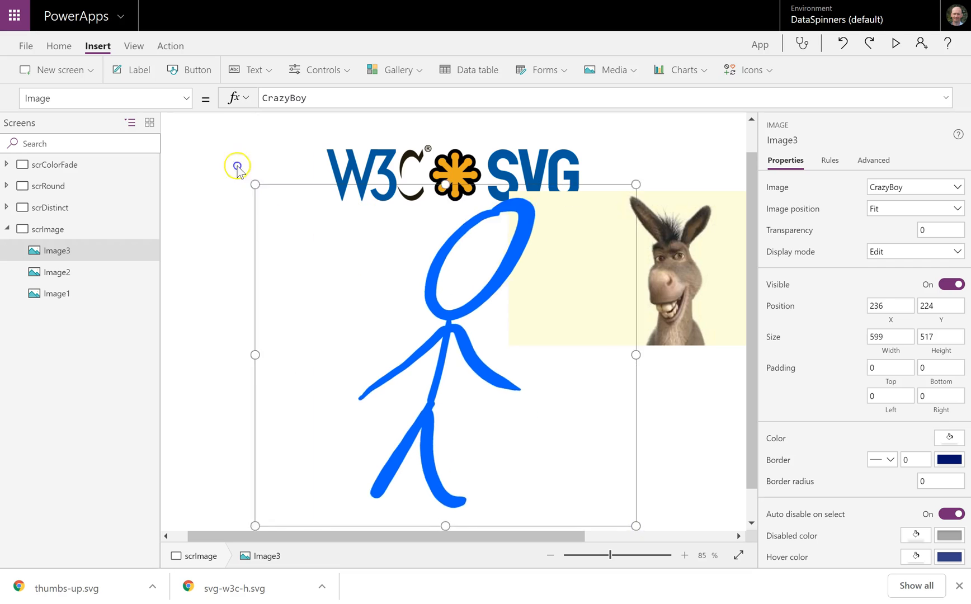
pyautogui.moveTo(254, 184); pyautogui.dragTo(204, 124)
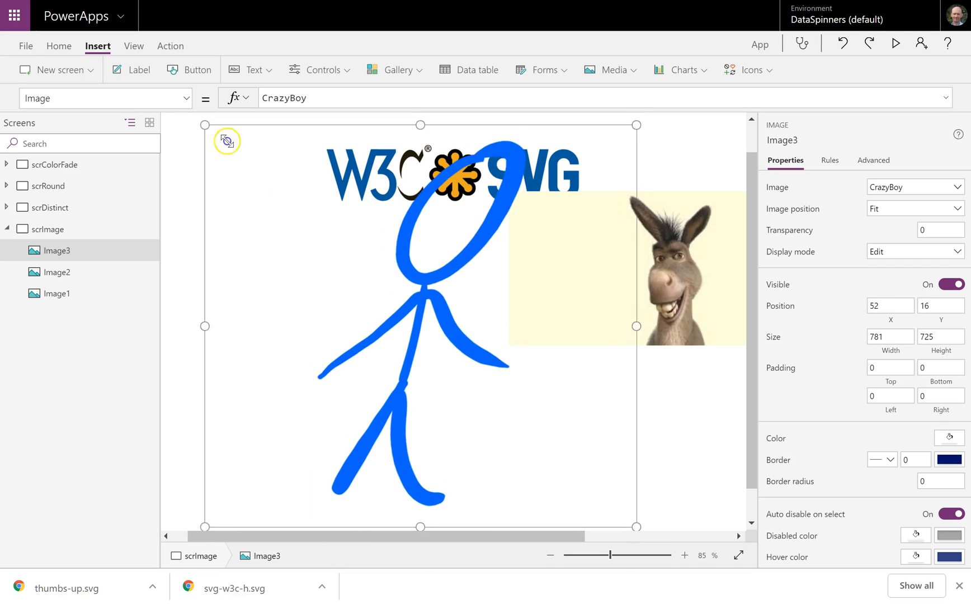
pyautogui.moveTo(228, 140); pyautogui.dragTo(458, 364)
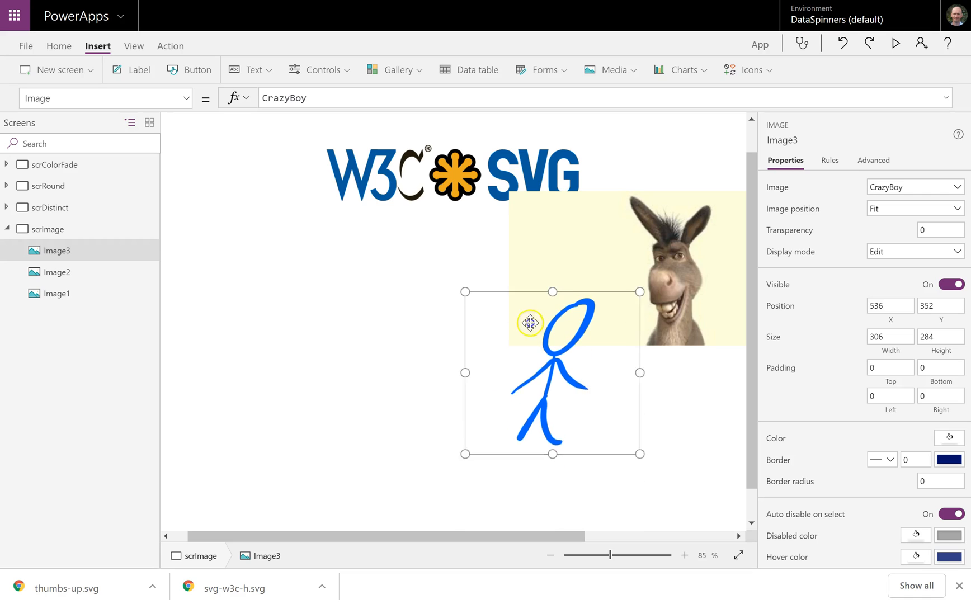
pyautogui.moveTo(551, 325); pyautogui.dragTo(551, 259)
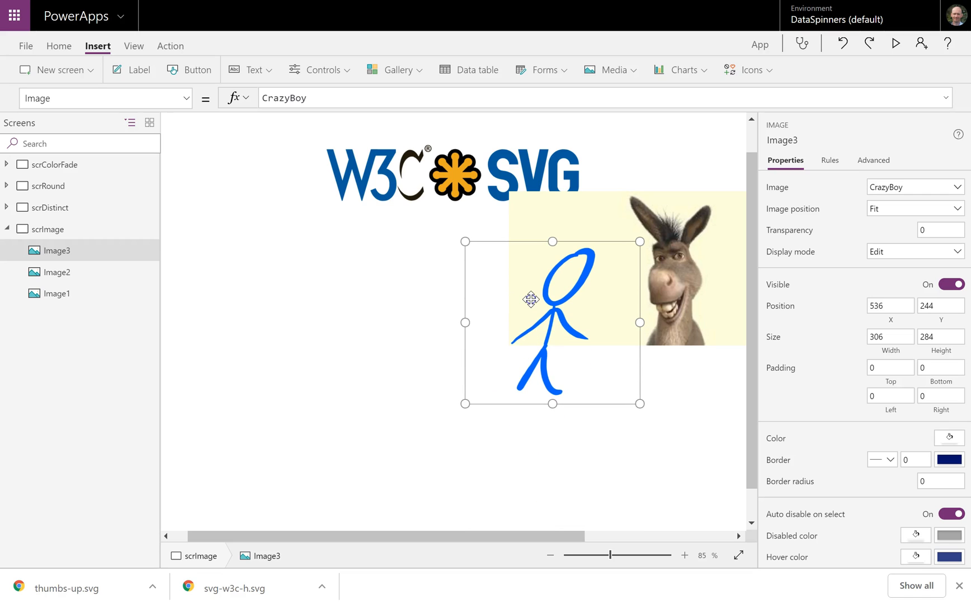